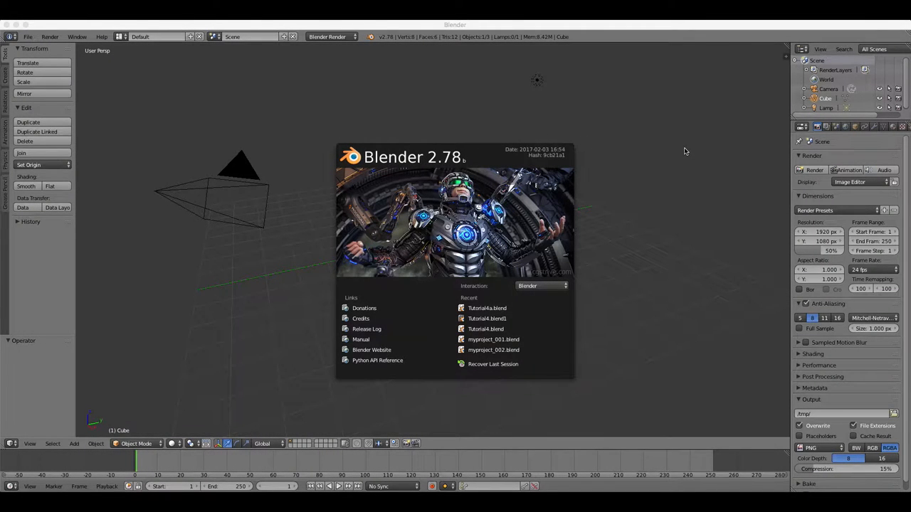
- Dismiss the startup splash so the default cube scene shows in the 3D viewport
left_click(684, 151)
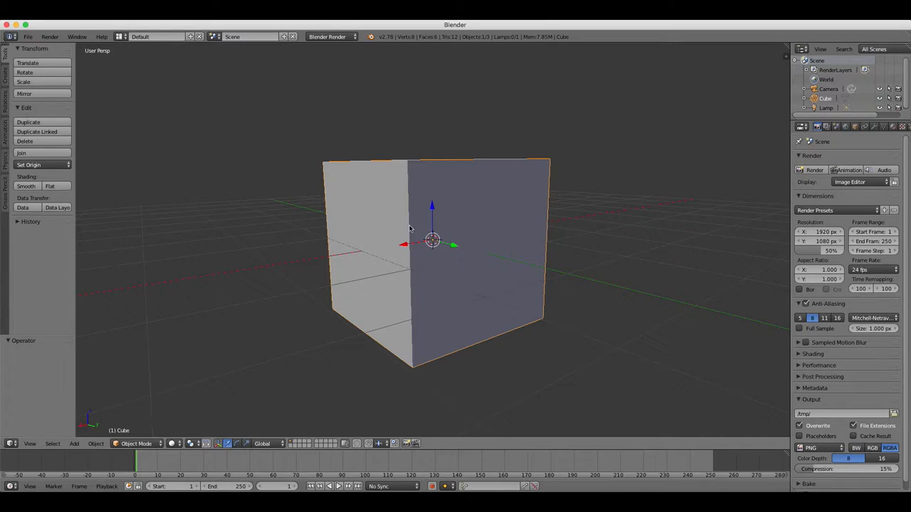